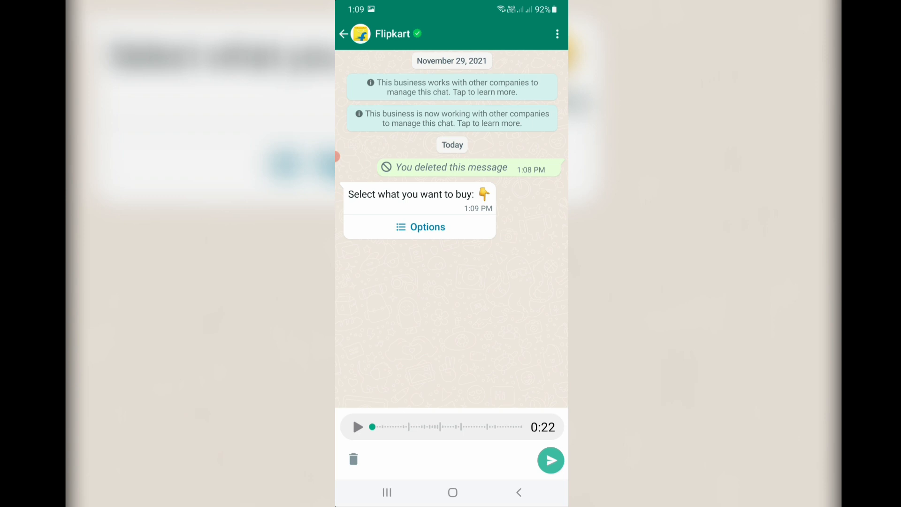
- Open the Flipkart conversation from the WhatsApp chats list
left_click(343, 33)
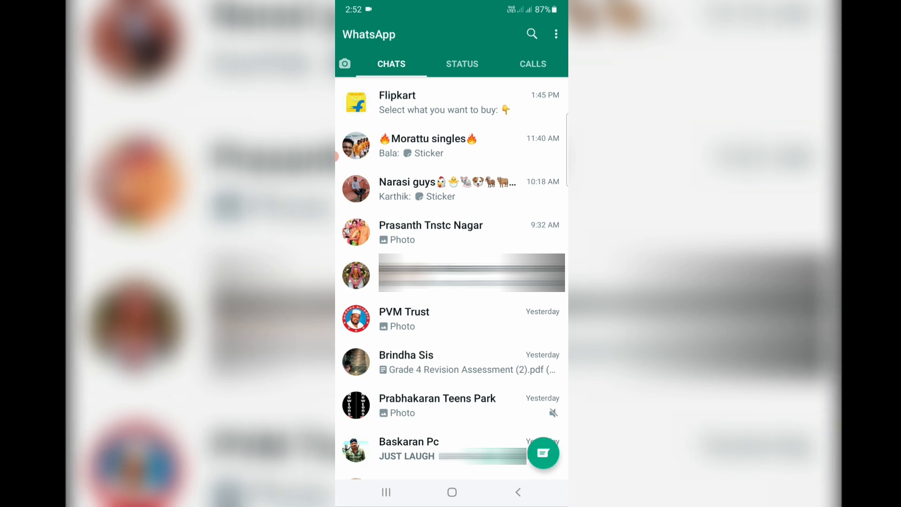
left_click(397, 103)
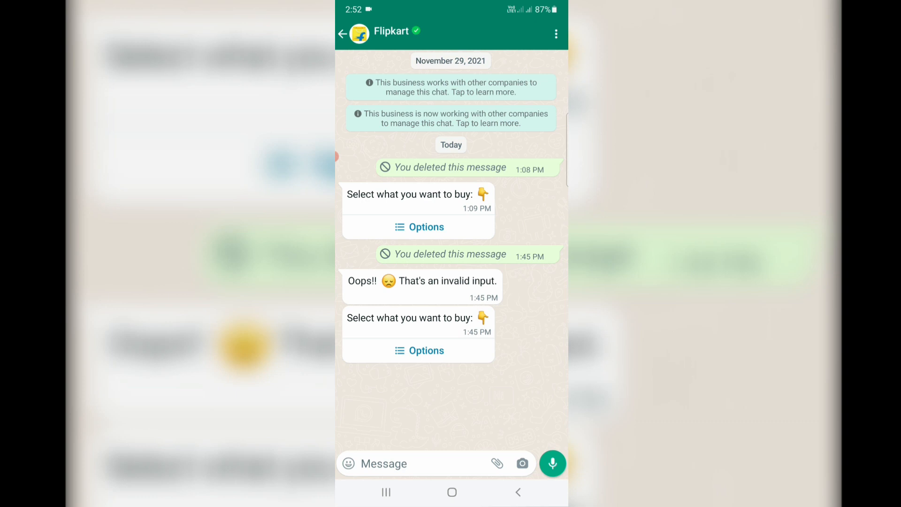
left_click(402, 464)
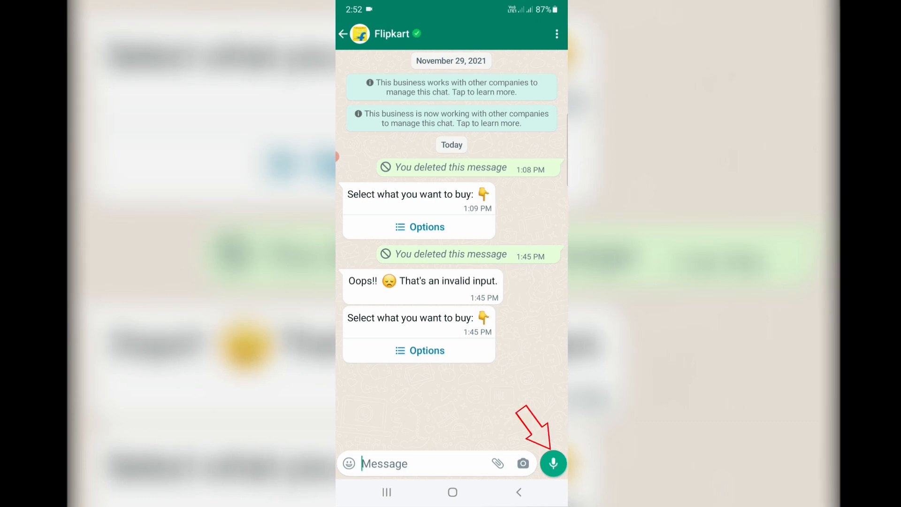
- Start recording a voice note in the Flipkart chat with the microphone button
left_click(553, 463)
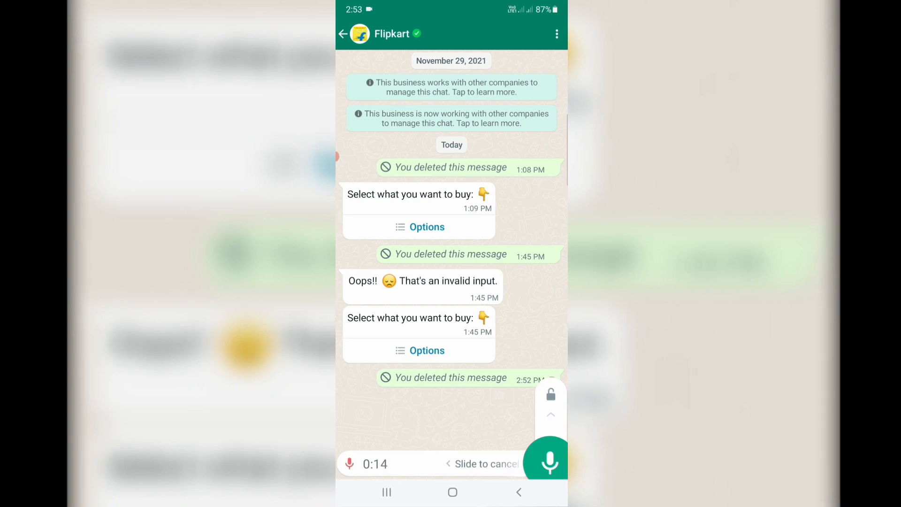
mouse_move(545, 464)
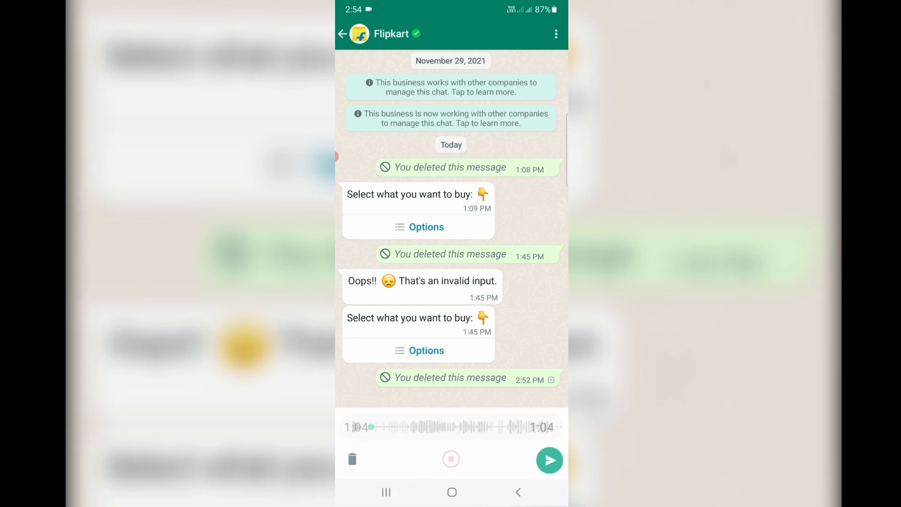
- Leave the unsent 1:04 voice note and view the WhatsApp Messenger (Beta) store listing
left_click(451, 458)
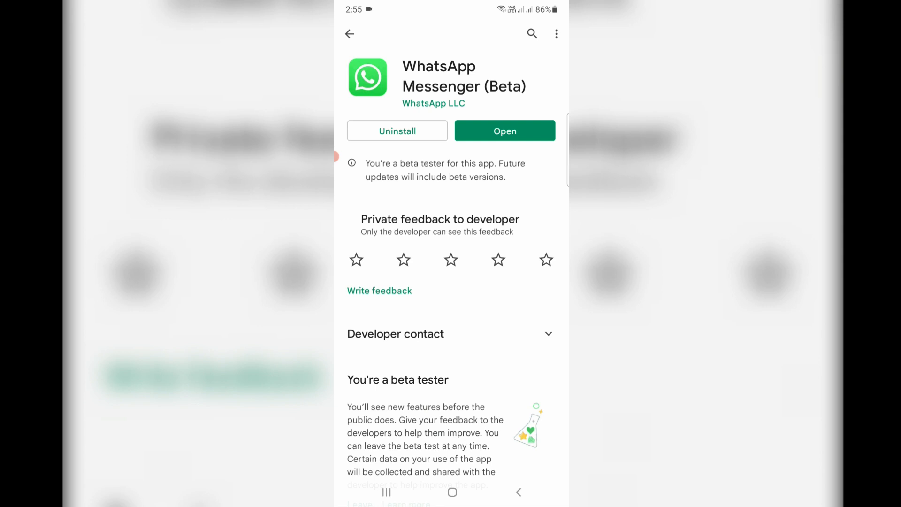
scroll("down", 3)
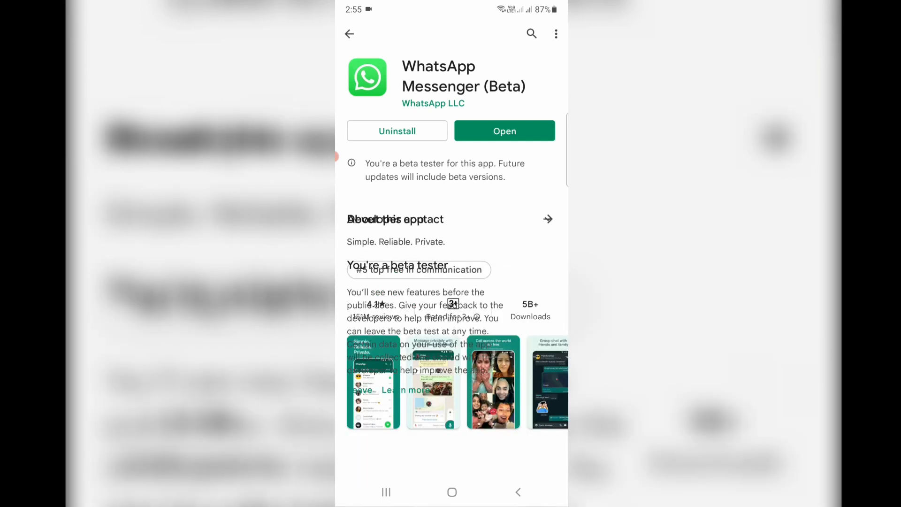